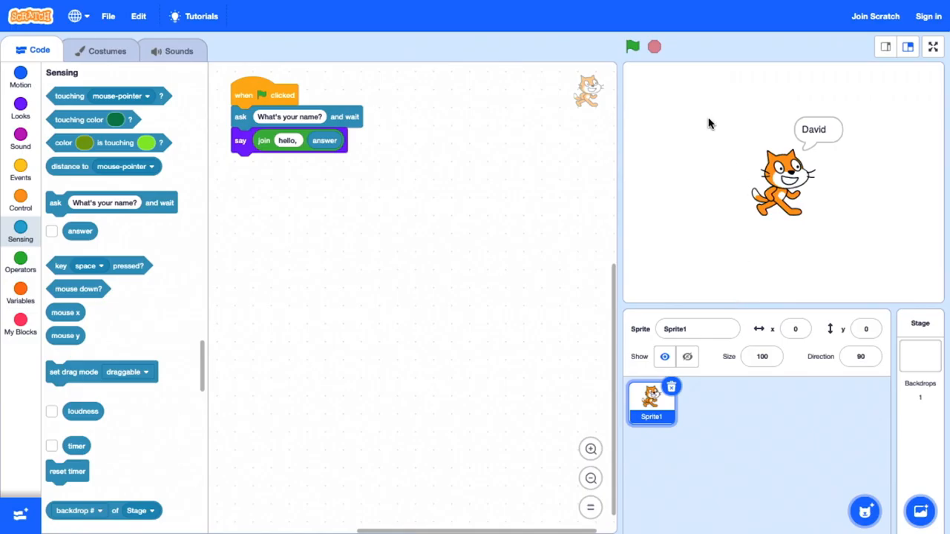
# - Start the script with the green flag so the cat asks "What's your name?" and waits
pyautogui.click(632, 47)
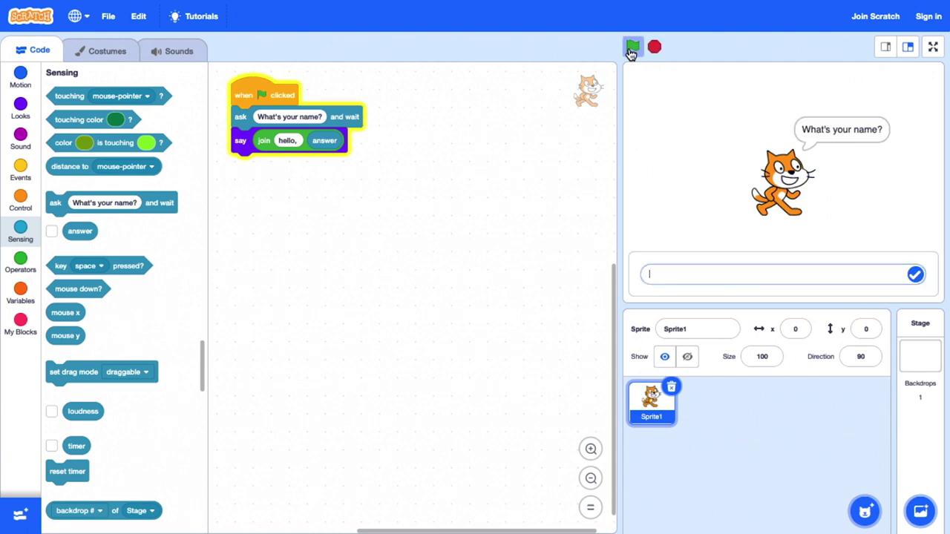